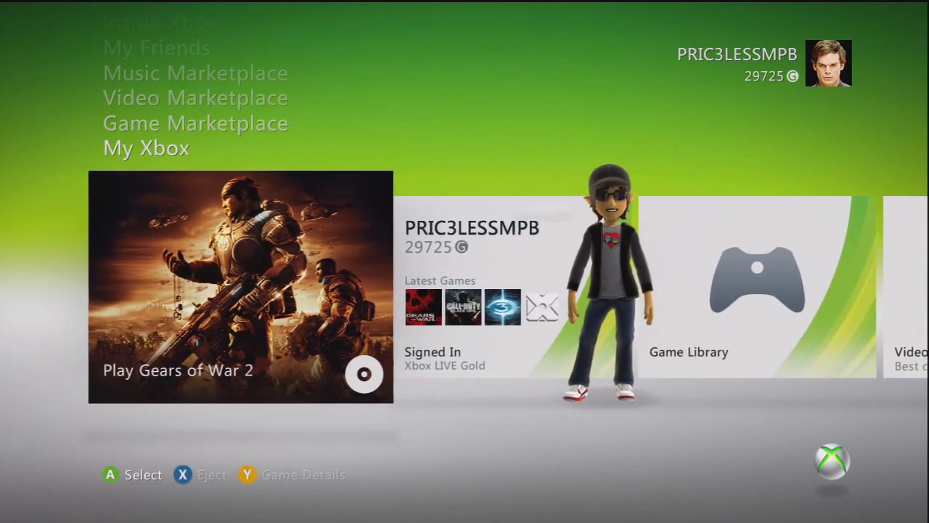
- Scroll My Xbox from the game on disc past Game and Video Library to focus Music Library
scroll(right, 3)
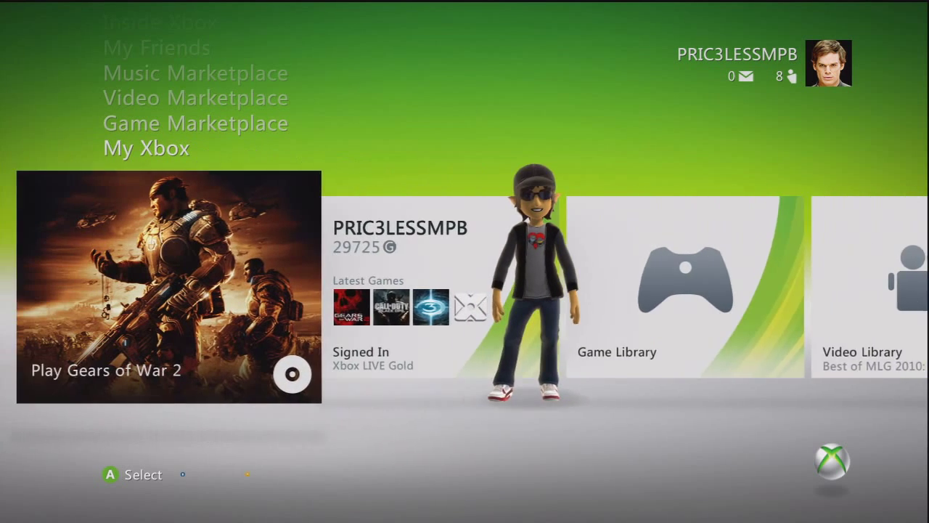
scroll(right, 3)
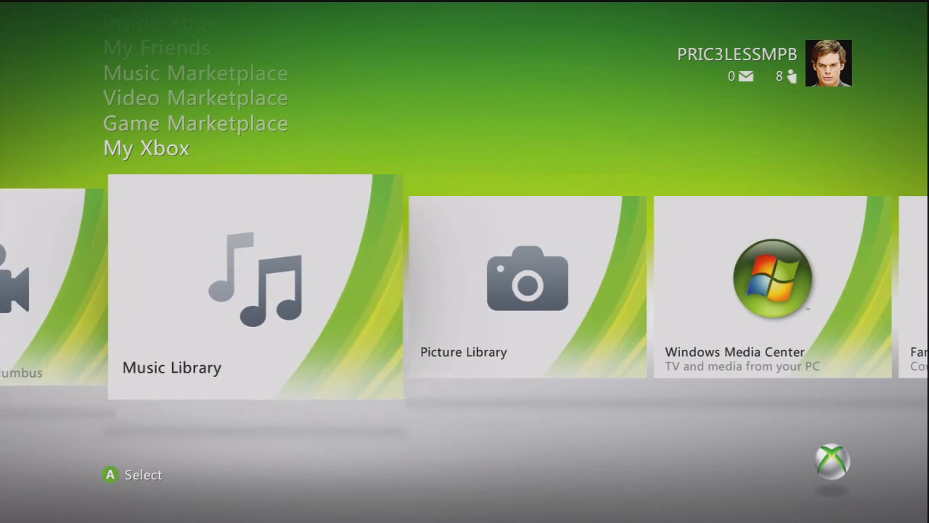
scroll(left, 3)
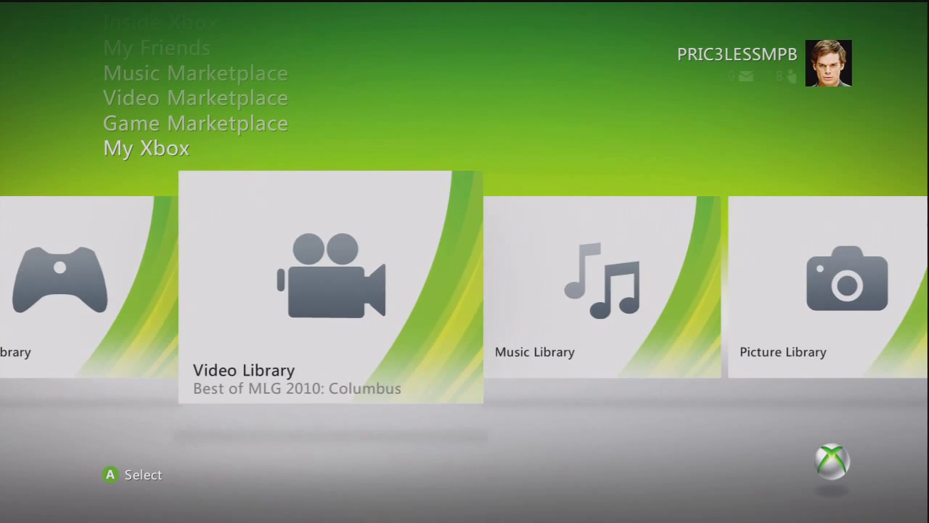
scroll(right, 3)
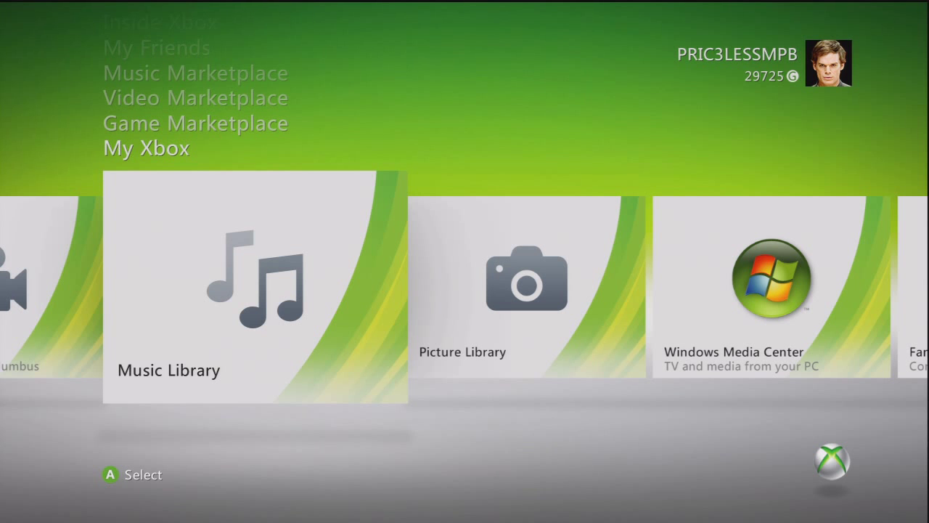
- Enter Music Library and pick the Windows PC as the streaming source
click(254, 288)
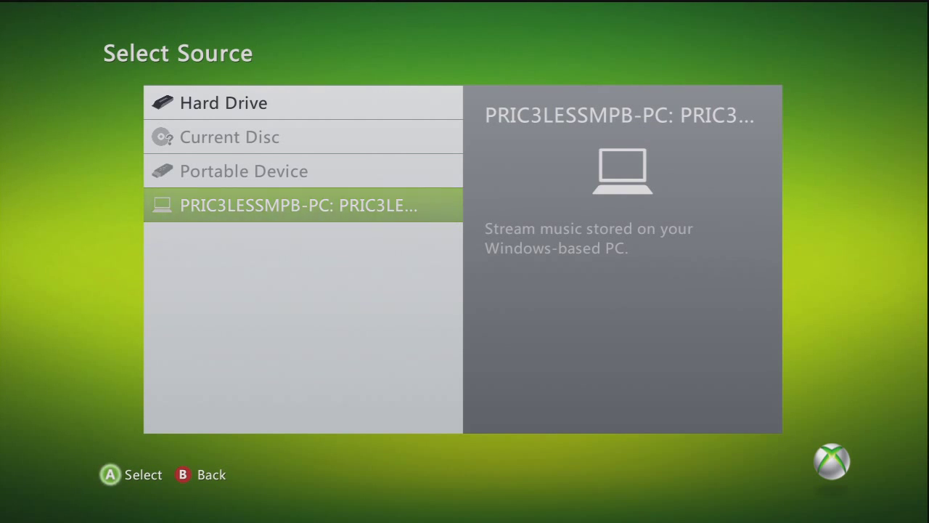
click(299, 205)
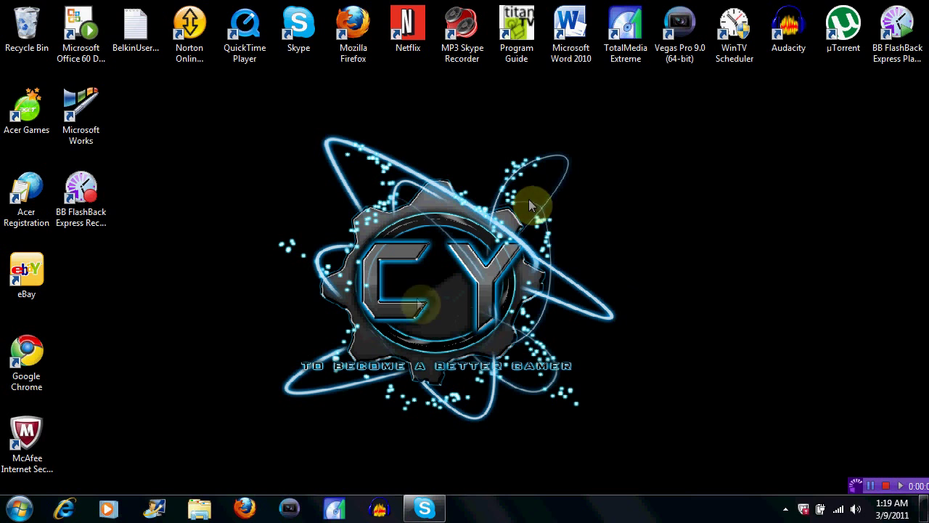
mouse_move(508, 267)
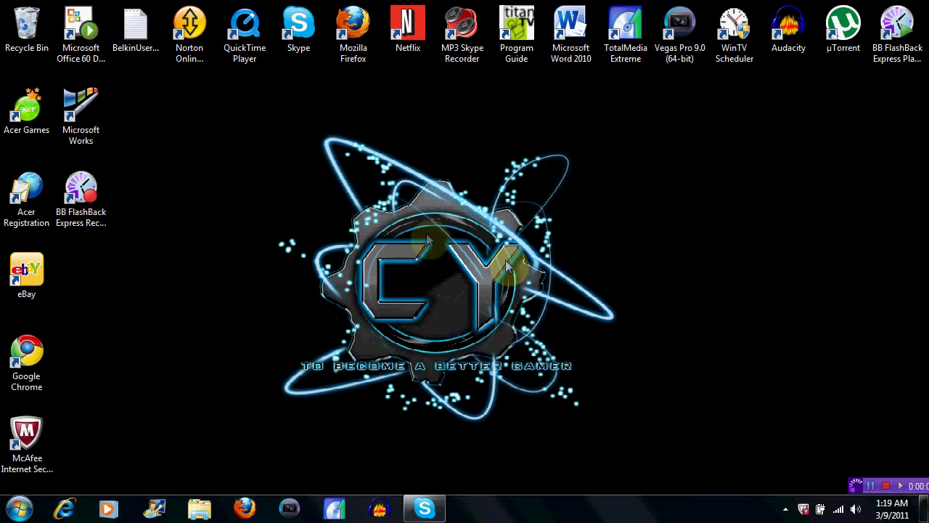
mouse_move(450, 290)
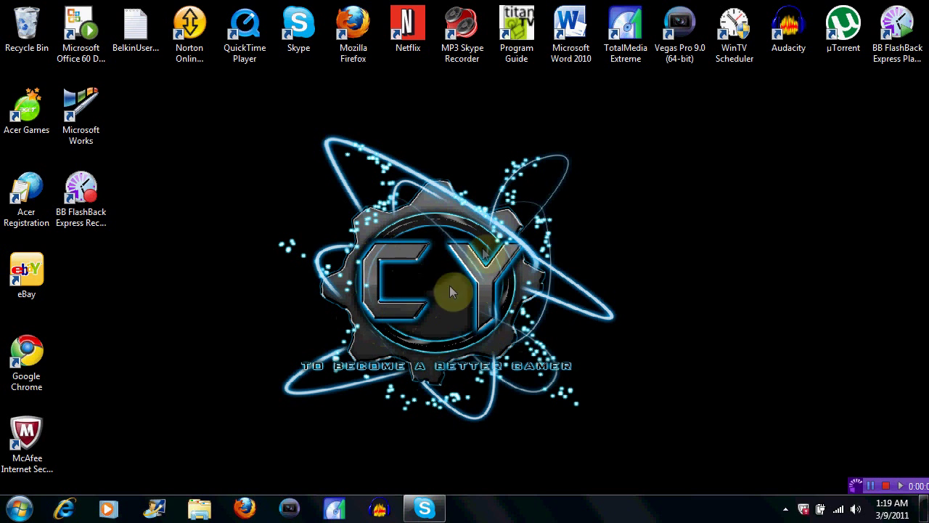
mouse_move(424, 273)
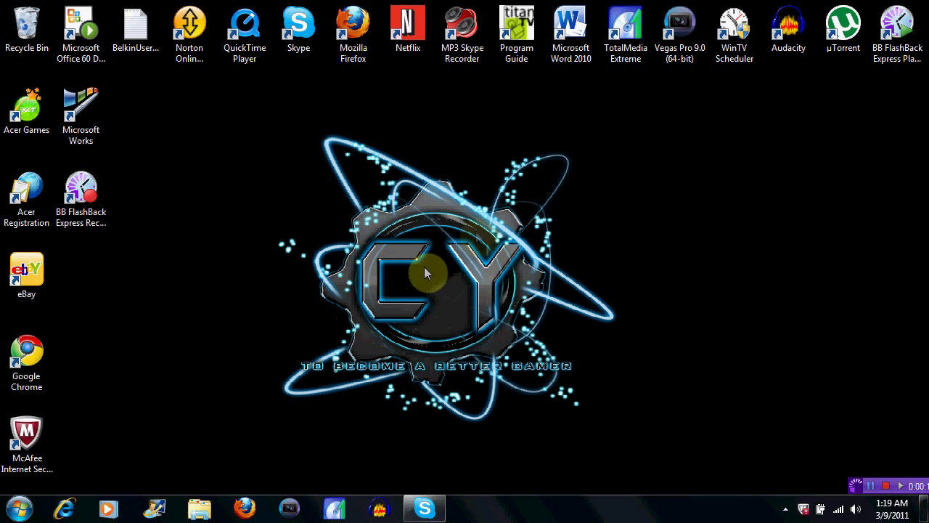
mouse_move(447, 347)
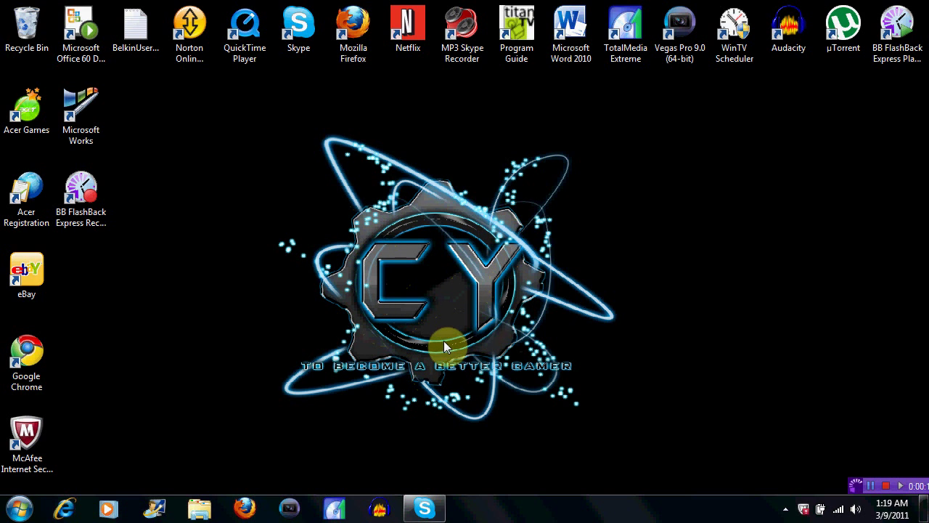
mouse_move(464, 194)
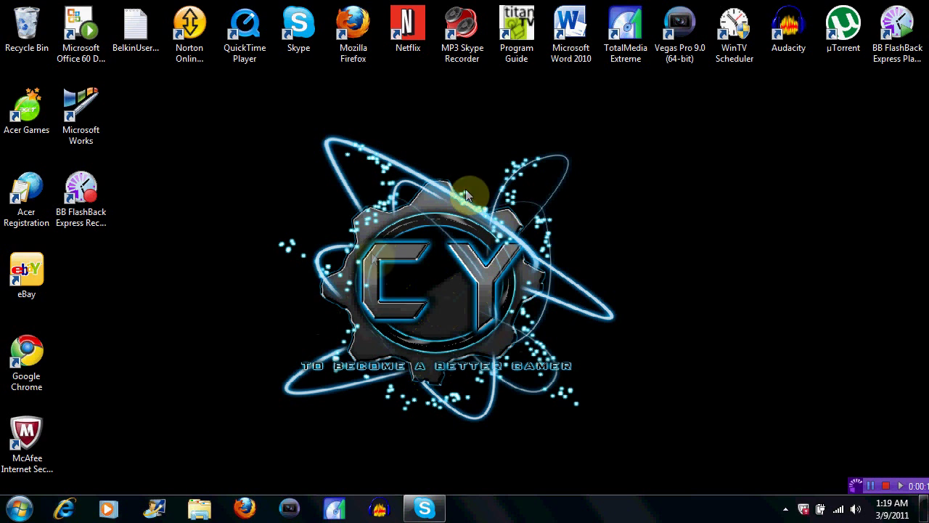
mouse_move(447, 229)
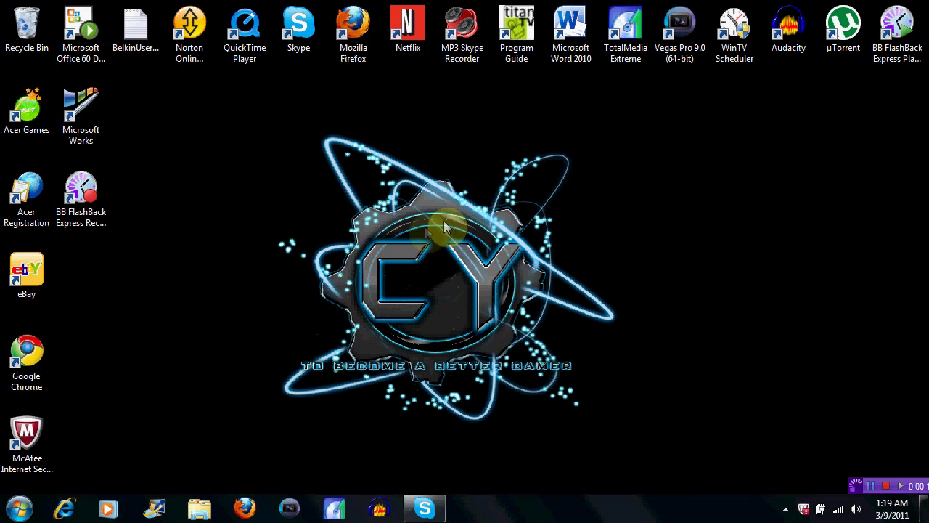
mouse_move(375, 276)
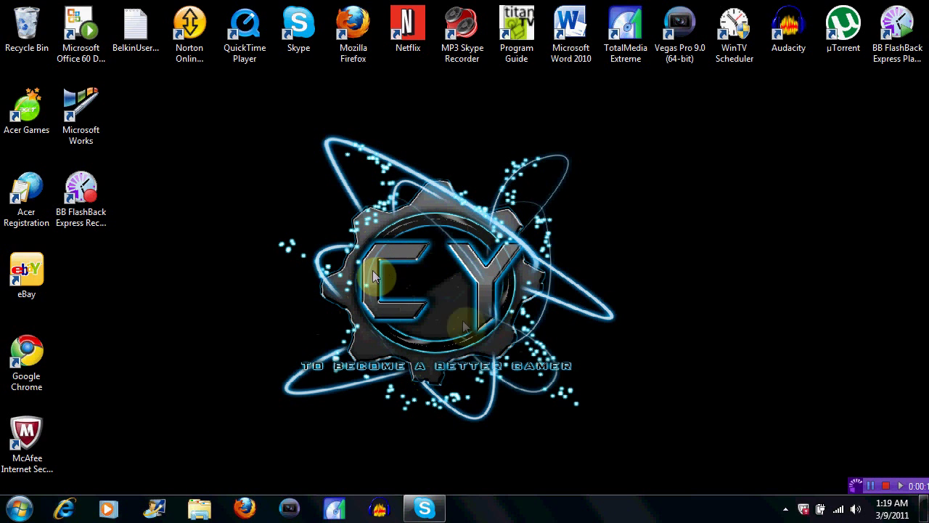
mouse_move(470, 147)
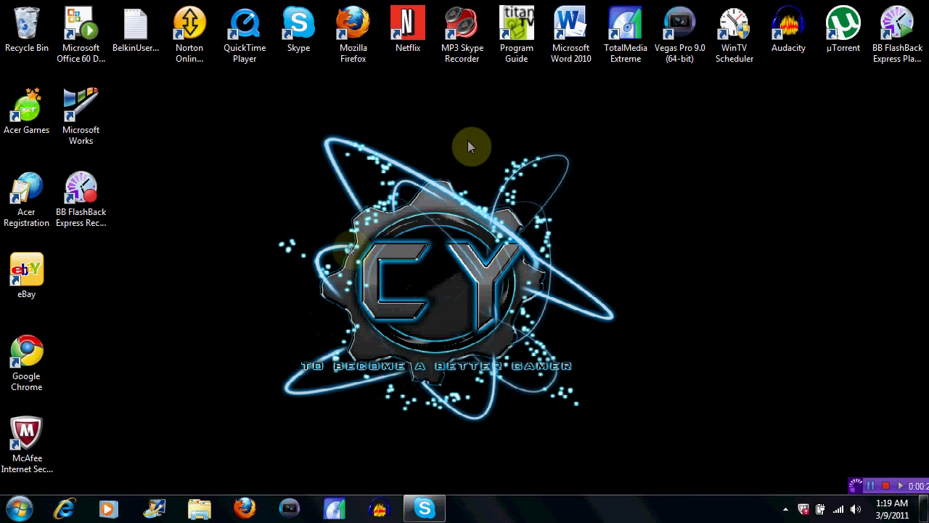
mouse_move(704, 104)
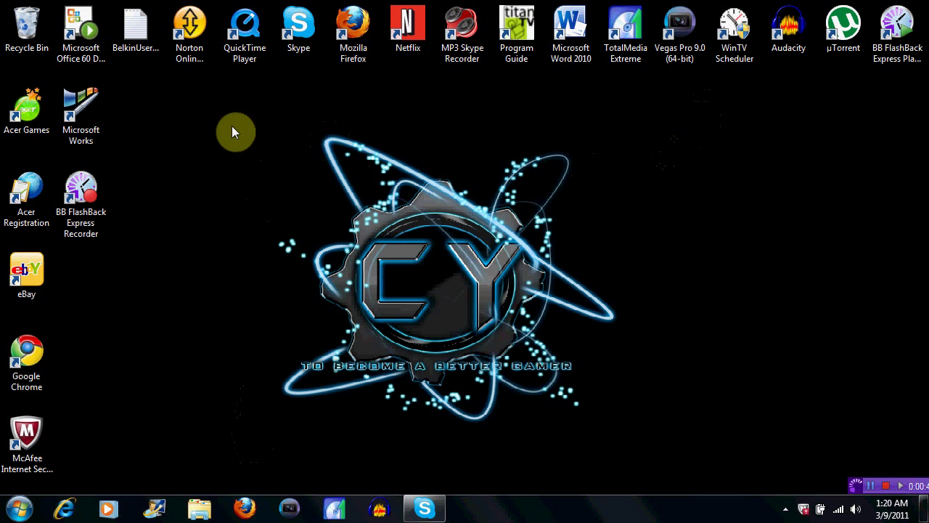
drag(235, 132, 644, 433)
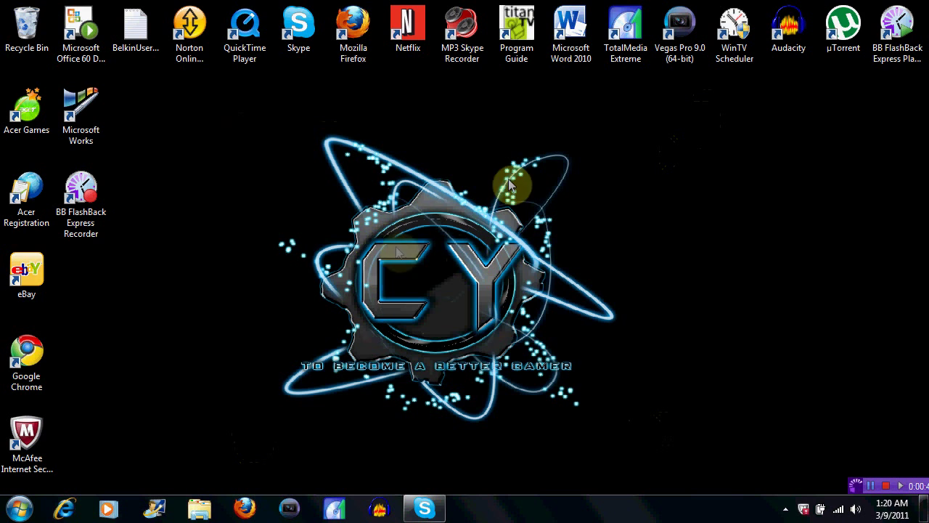
mouse_move(555, 340)
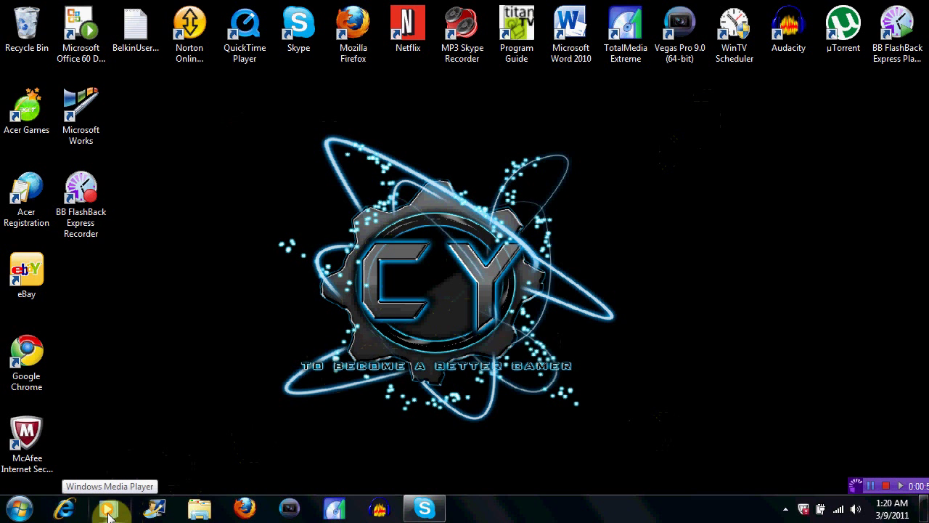
- Launch Windows Media Player showing the All music album listing
click(110, 508)
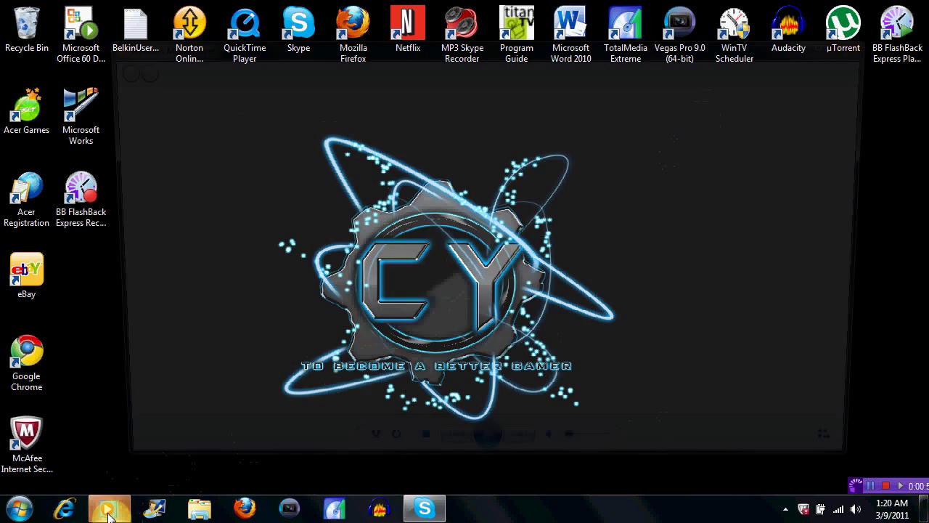
click(109, 508)
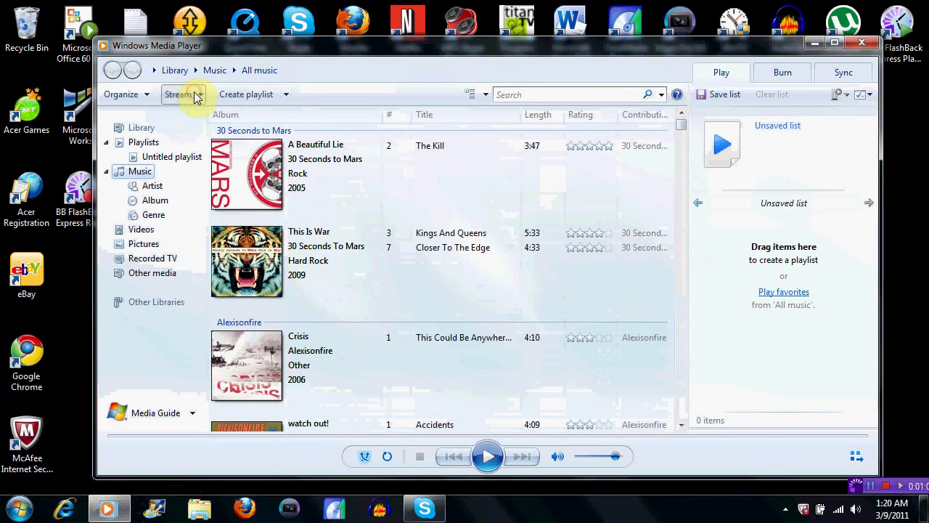
- Use the Stream menu to reach the full media streaming options
click(180, 94)
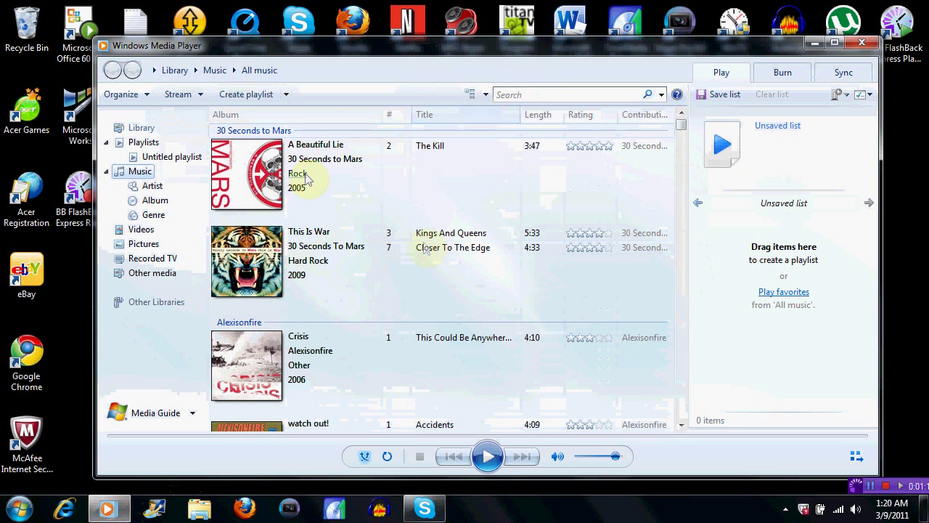
click(180, 93)
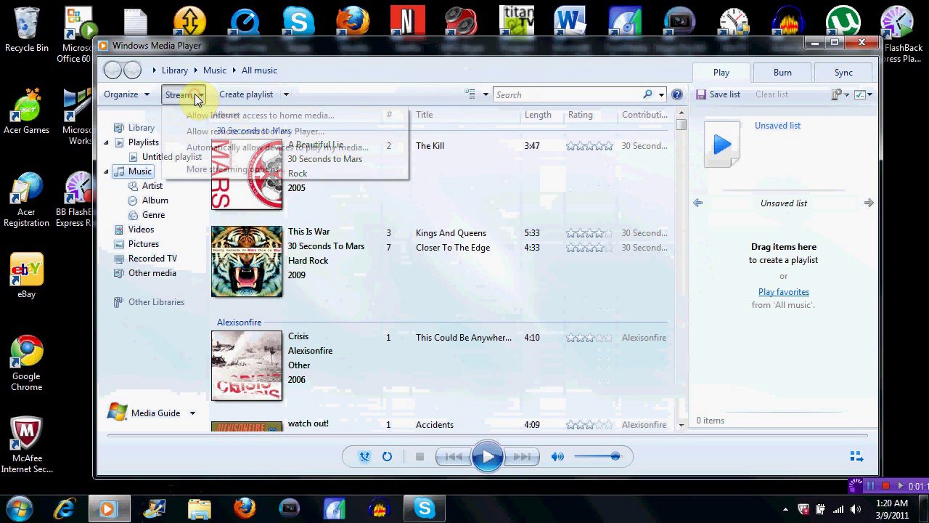
click(180, 93)
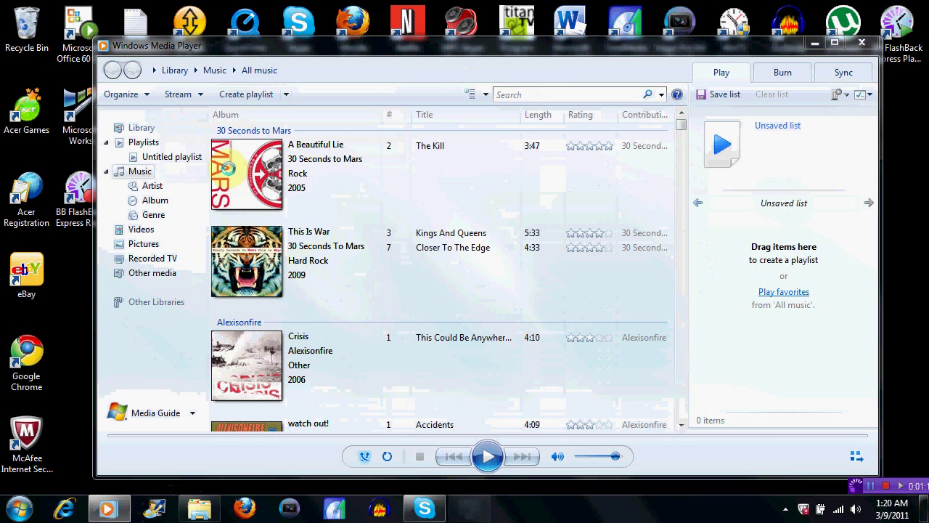
- Toggle the Xbox 360's access from Blocked back to Allowed in media streaming options
click(653, 241)
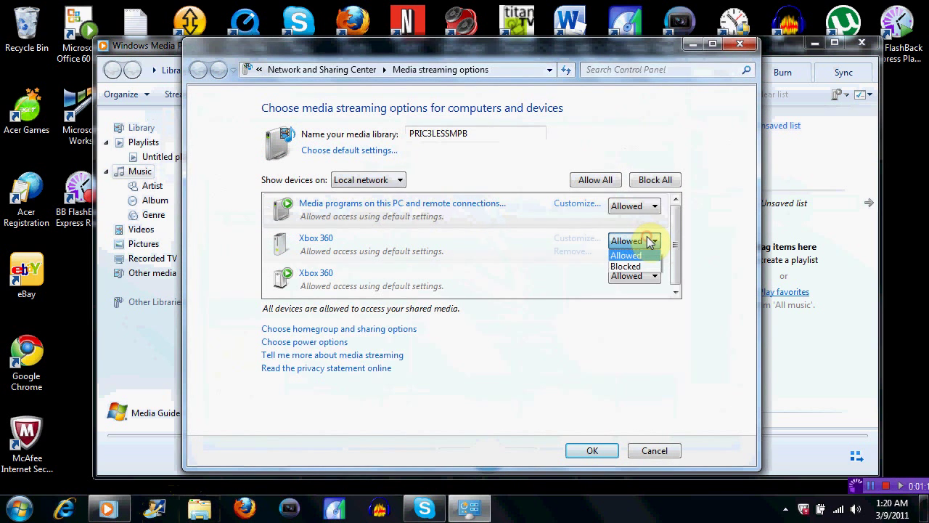
click(625, 265)
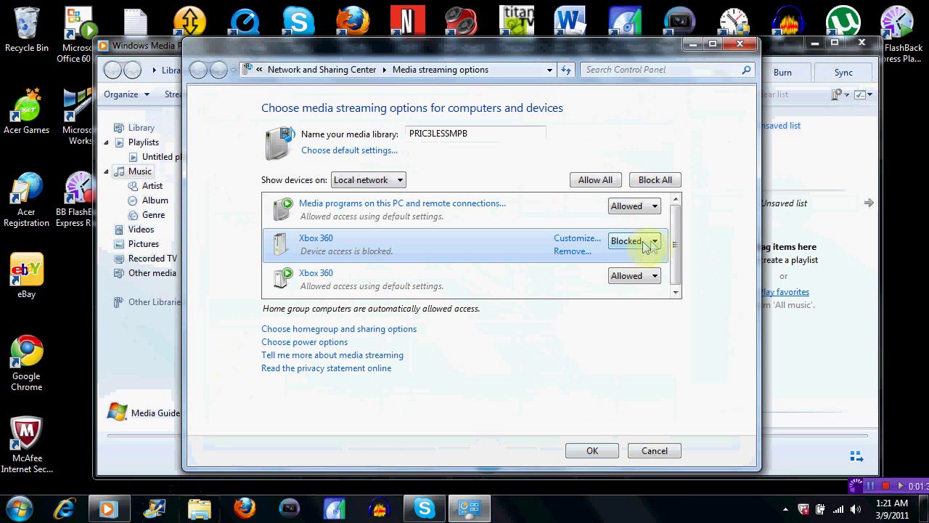
click(651, 241)
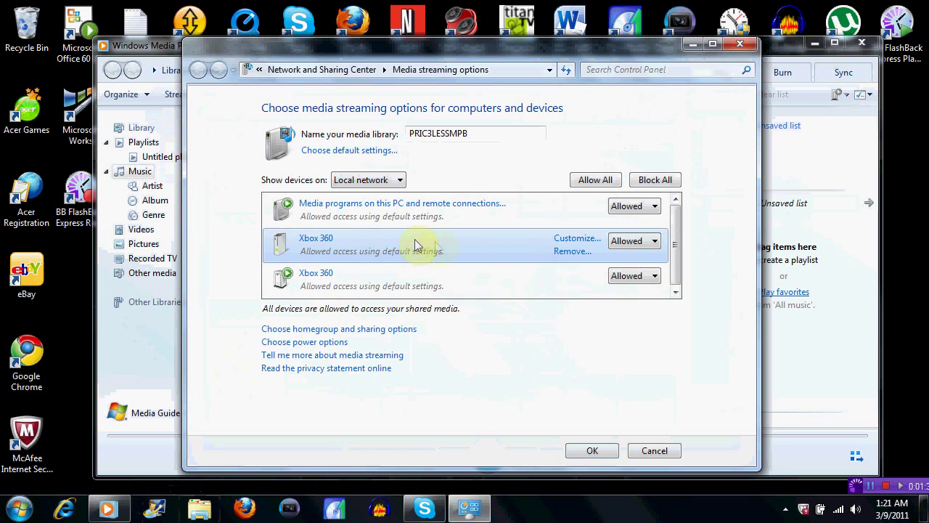
mouse_move(317, 278)
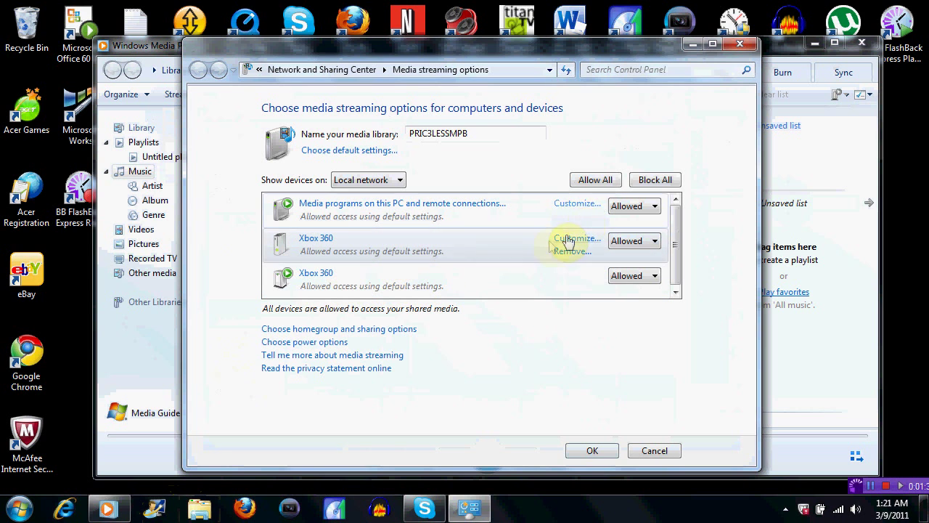
- Review the Customize sharing settings for the Xbox 360 and keep the defaults
click(577, 238)
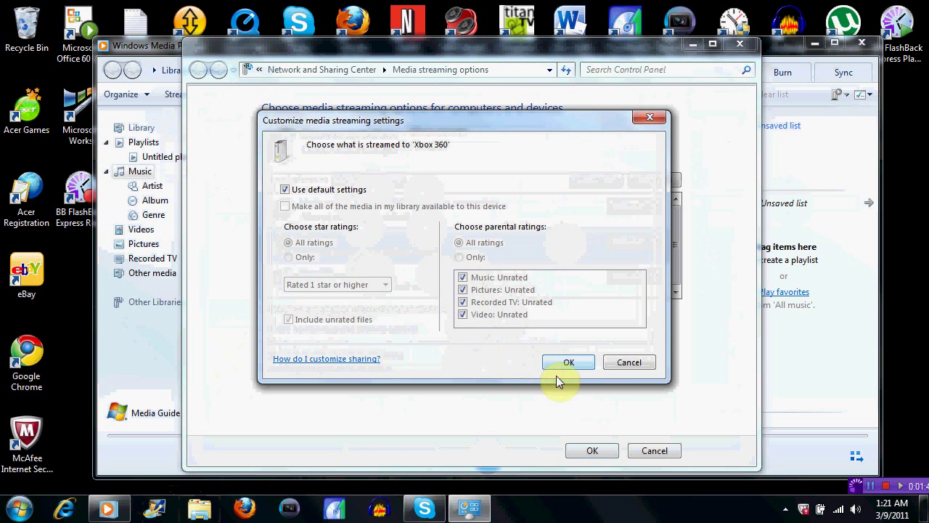
click(569, 361)
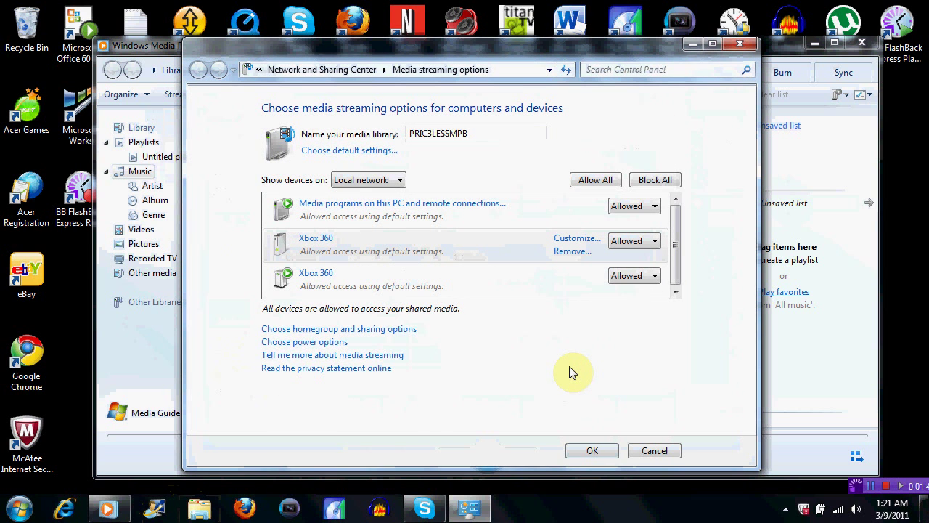
mouse_move(593, 449)
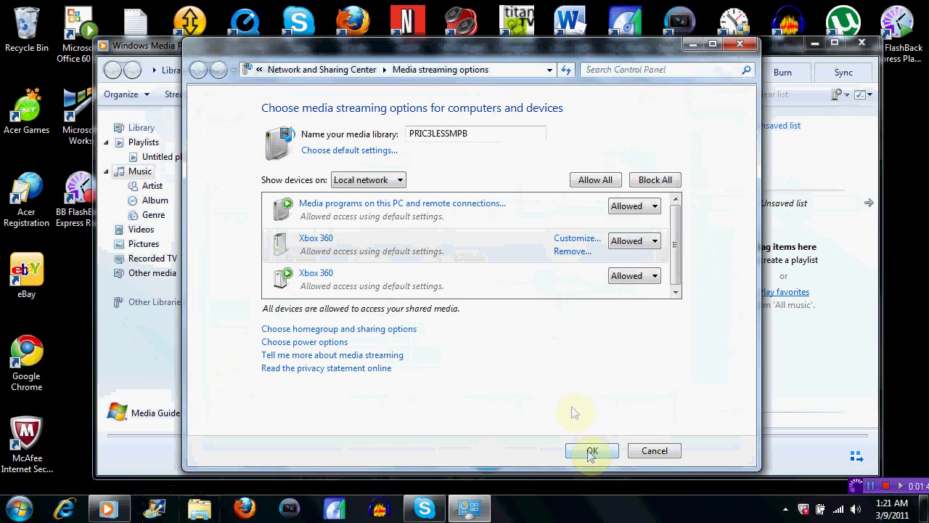
mouse_move(635, 250)
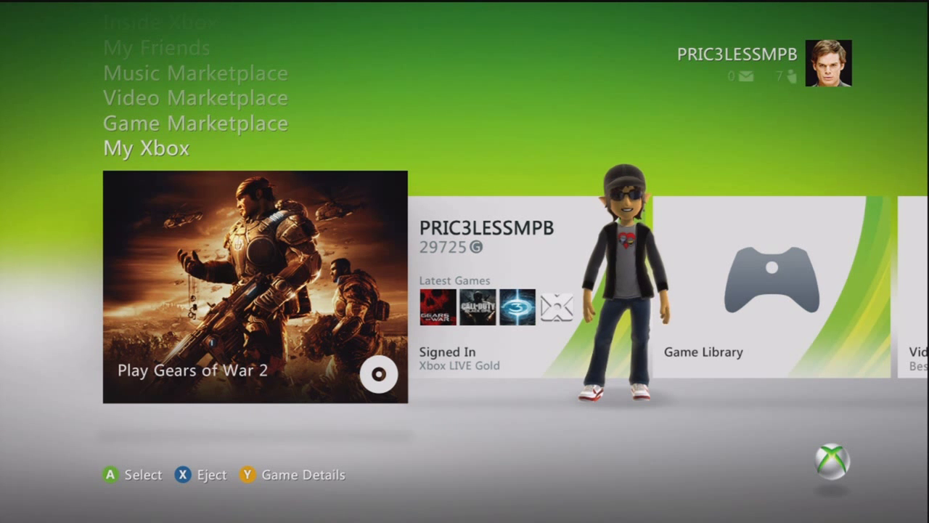
- Enter the PC music source, back out to the source list, and enter it again
scroll(right, 3)
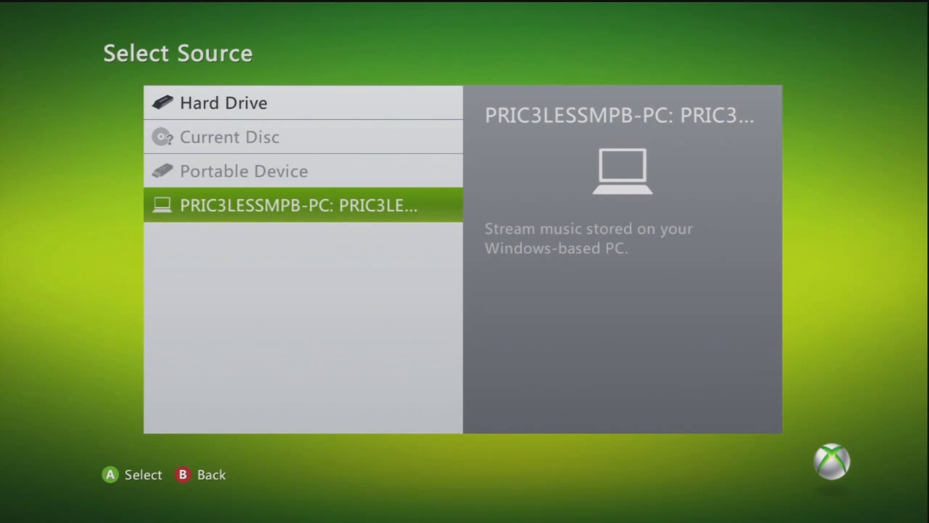
click(299, 204)
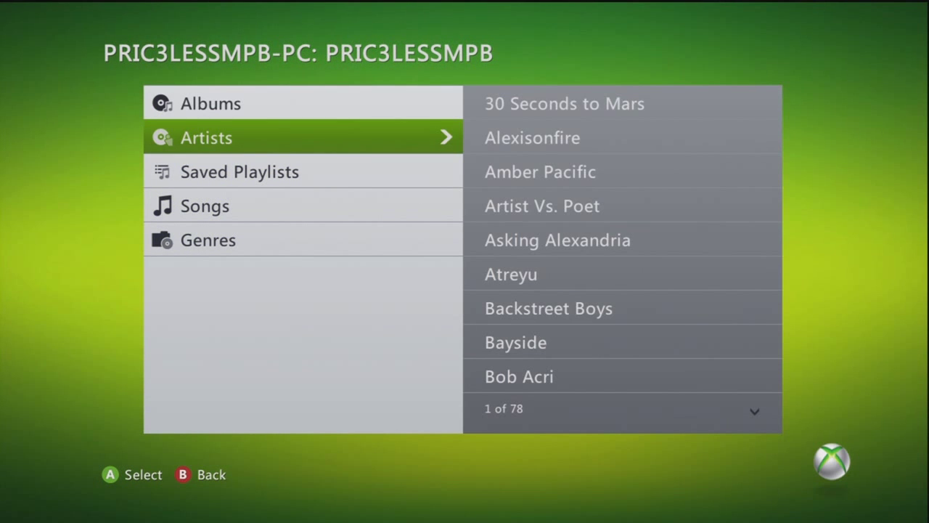
key(B)
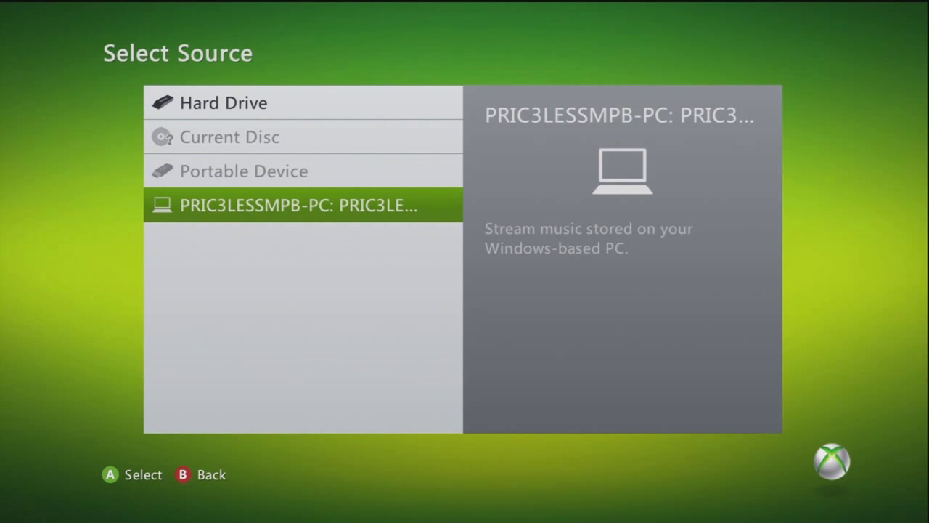
click(302, 204)
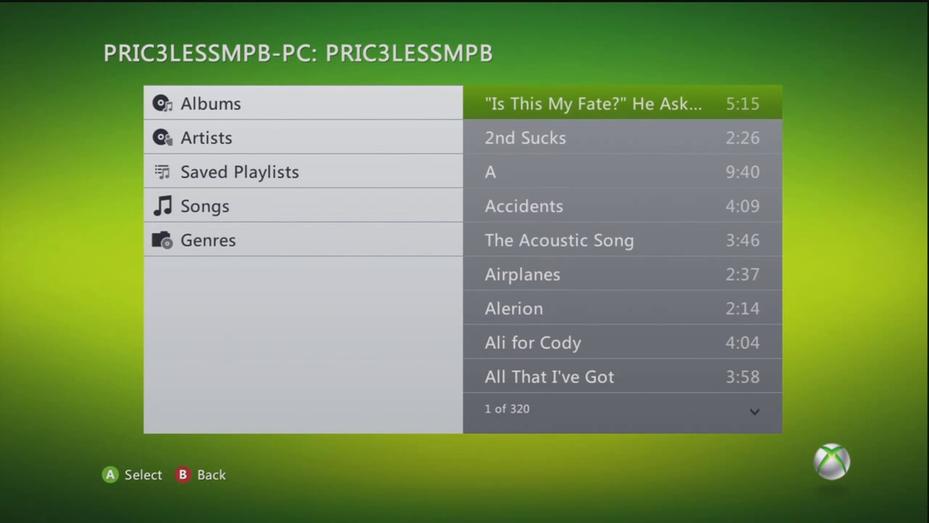
- Scroll down through the PC's streamed list of 320 songs
scroll(down, 3)
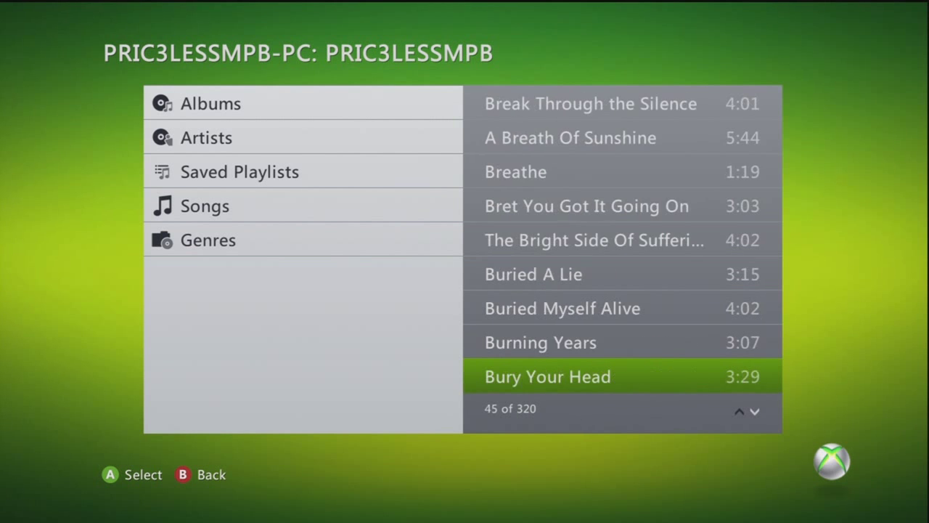
scroll(down, 3)
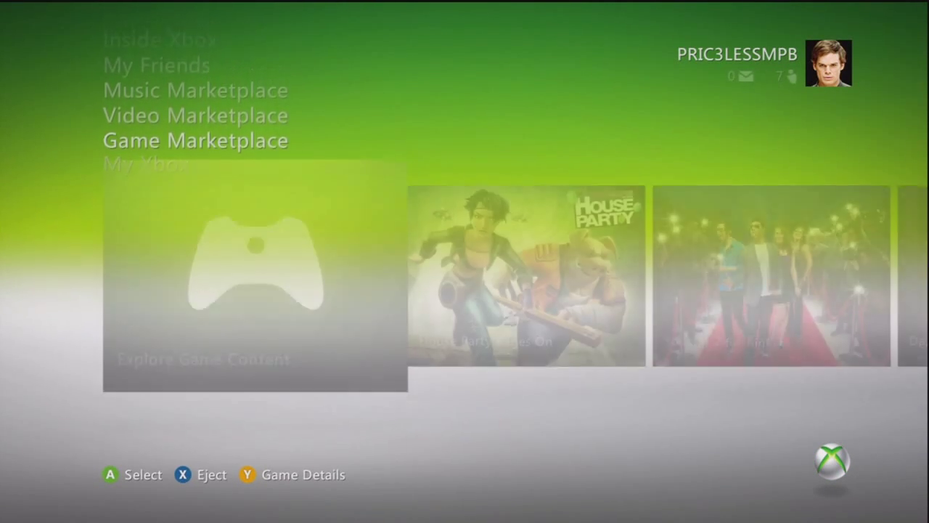
- Scroll the dashboard back to the My Xbox channel with its library tiles
scroll(down, 3)
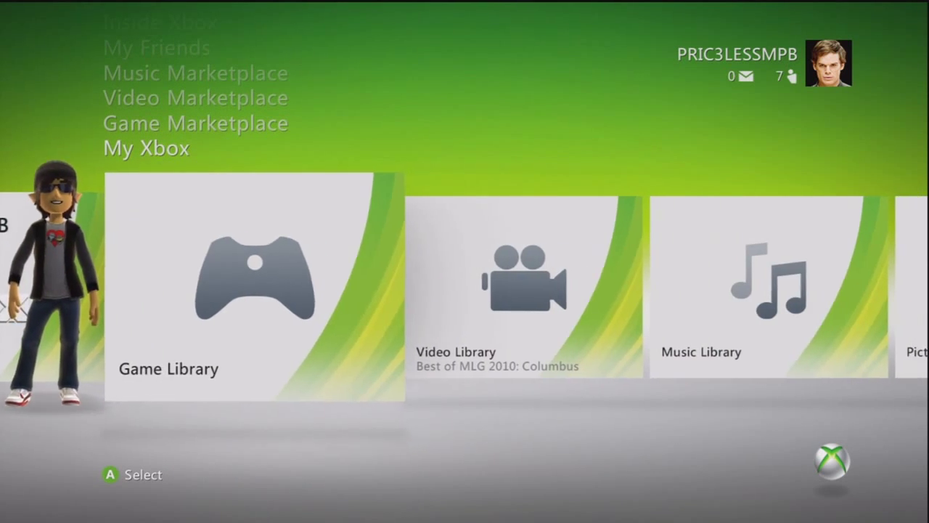